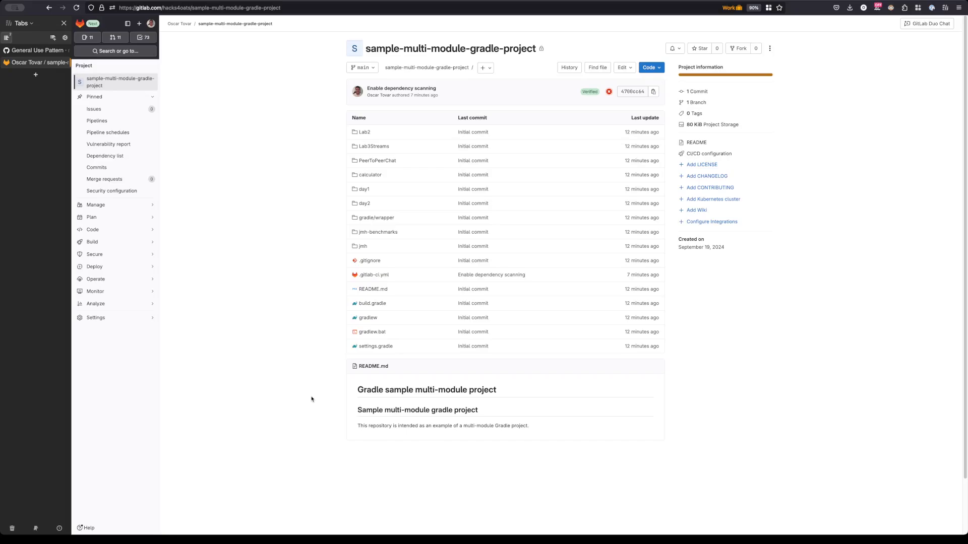
mouse_move(532, 213)
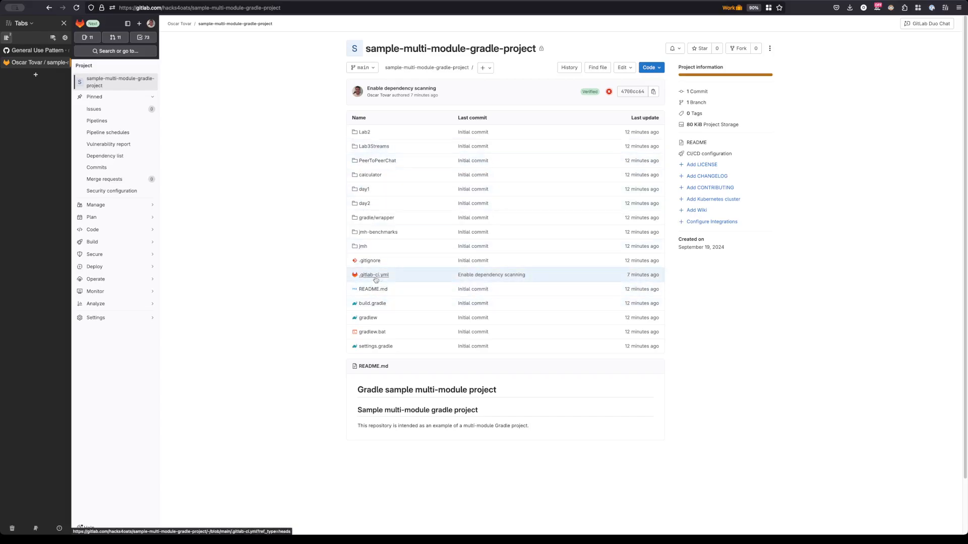
- View the .gitlab-ci.yml pipeline definition with its build and dependency_scanning jobs
click(373, 274)
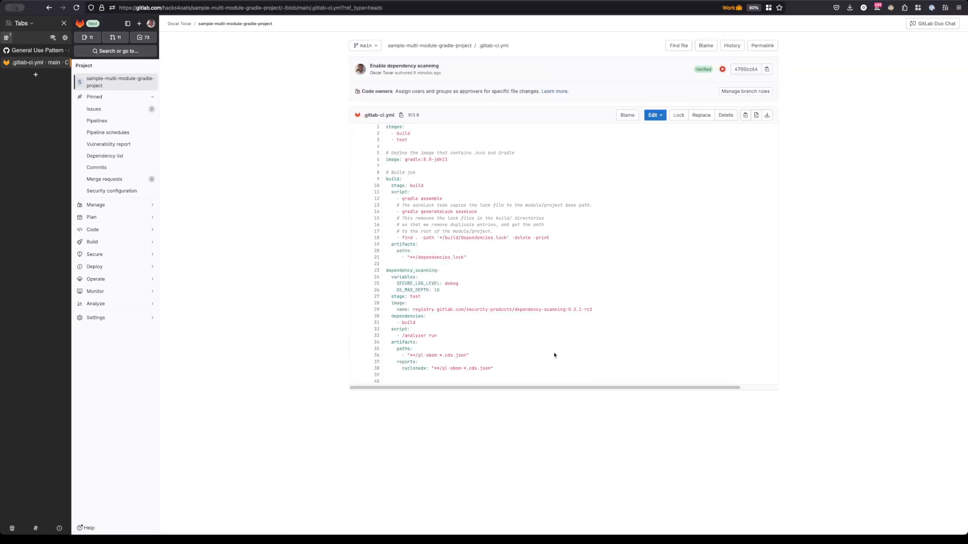
double_click(589, 310)
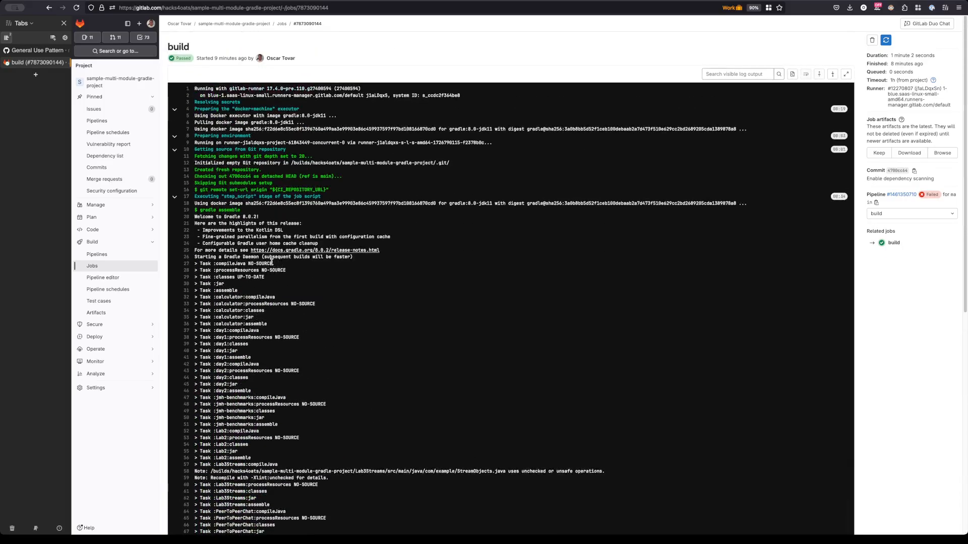
- Scroll the build job log through the gradle assemble and generateLock saveLock output
scroll(down, 3)
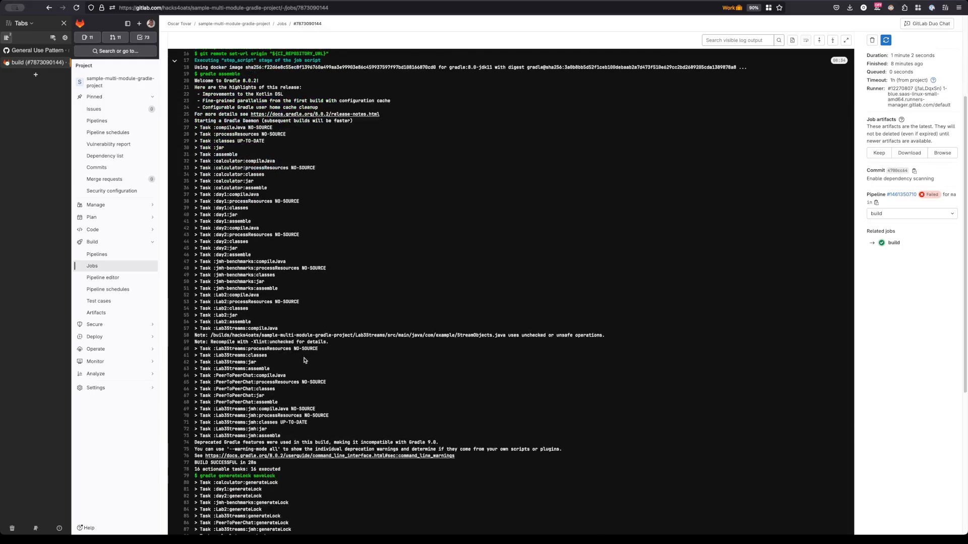
scroll(down, 3)
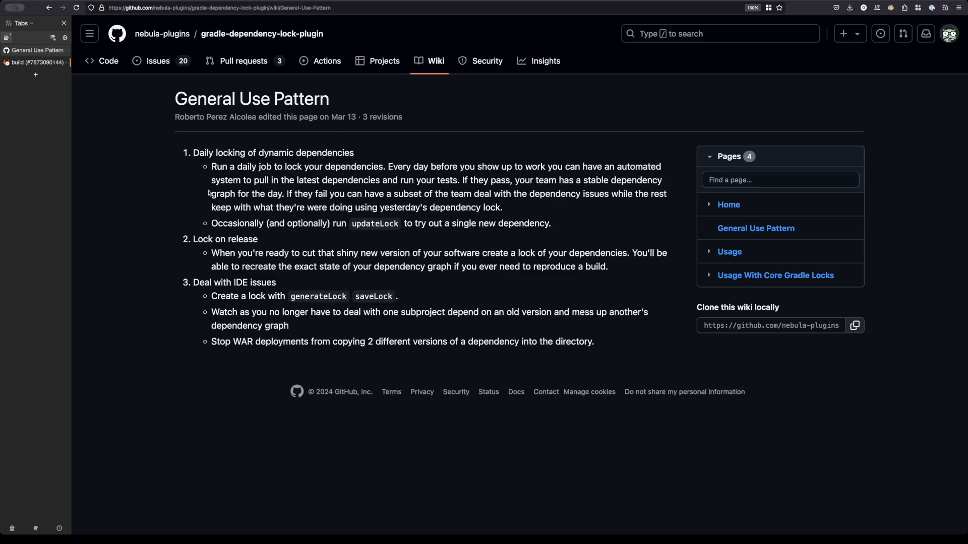
mouse_move(181, 269)
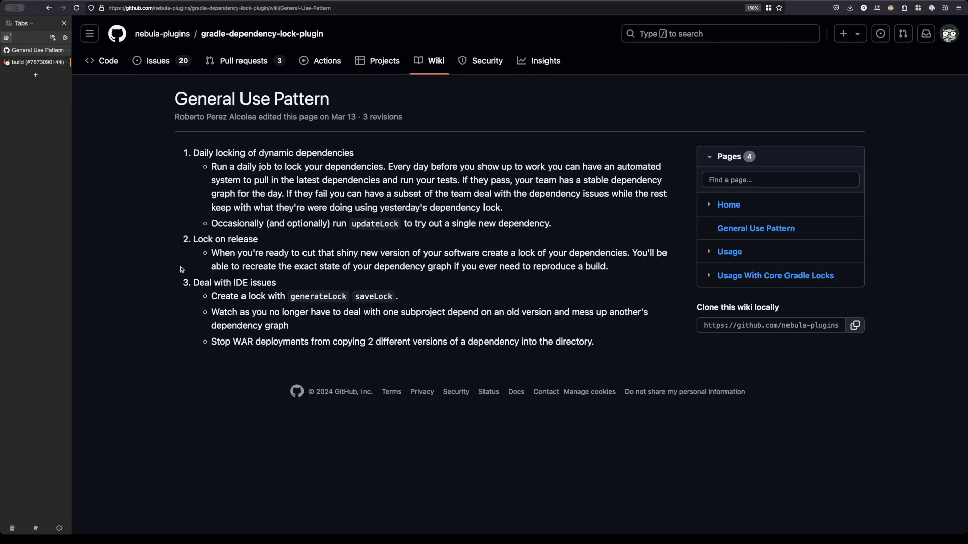
mouse_move(180, 260)
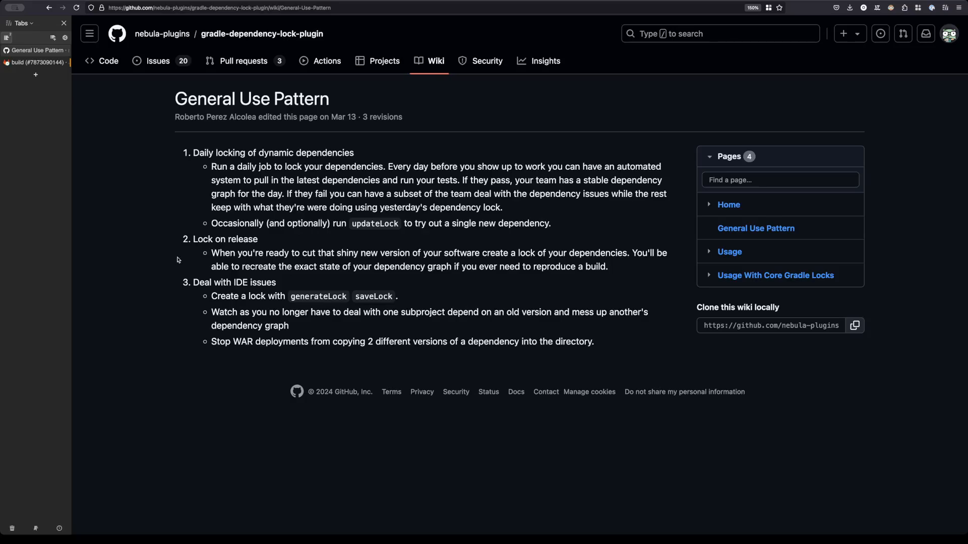
mouse_move(512, 235)
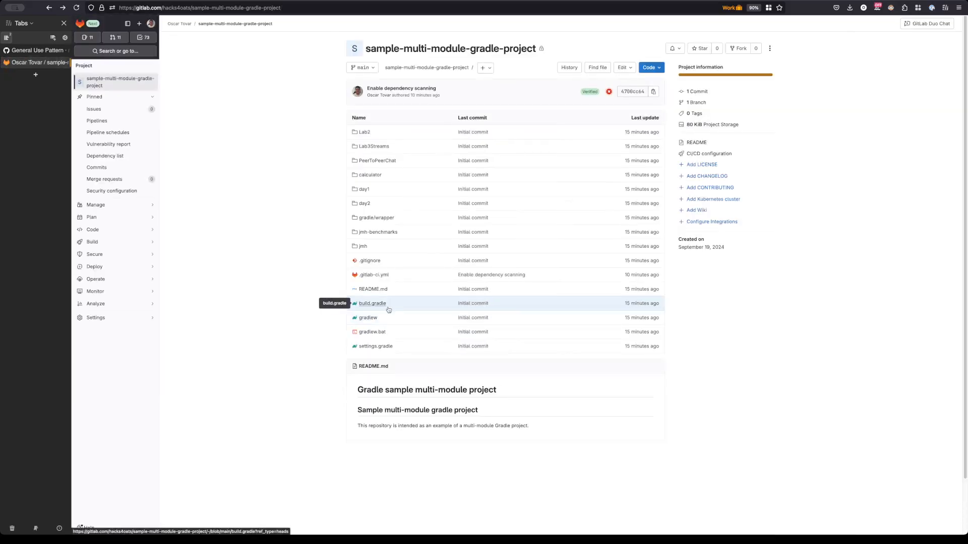
click(372, 303)
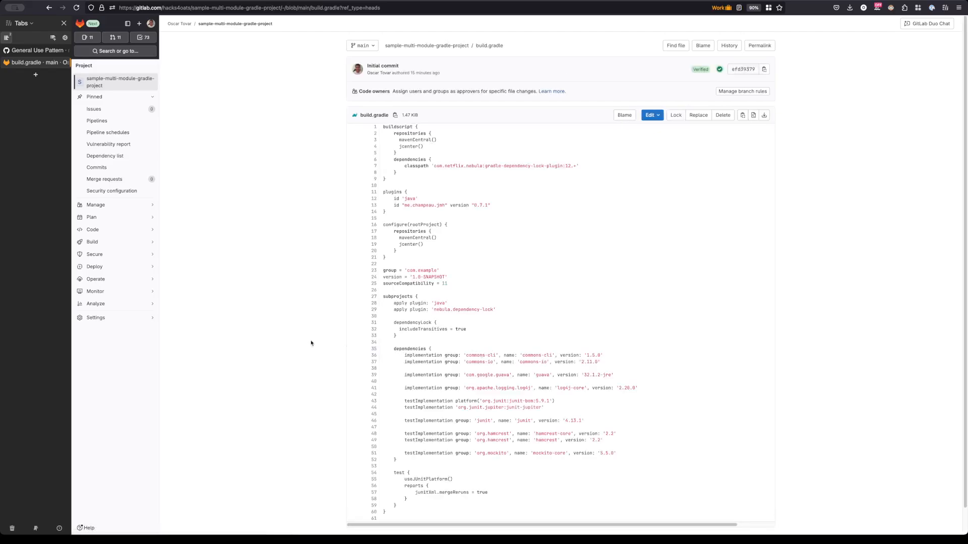
scroll(down, 3)
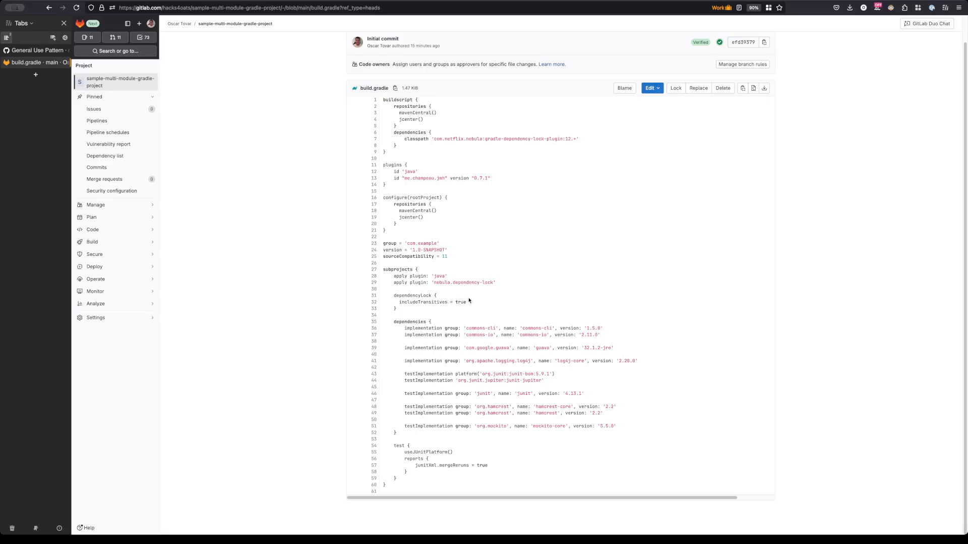
click(219, 23)
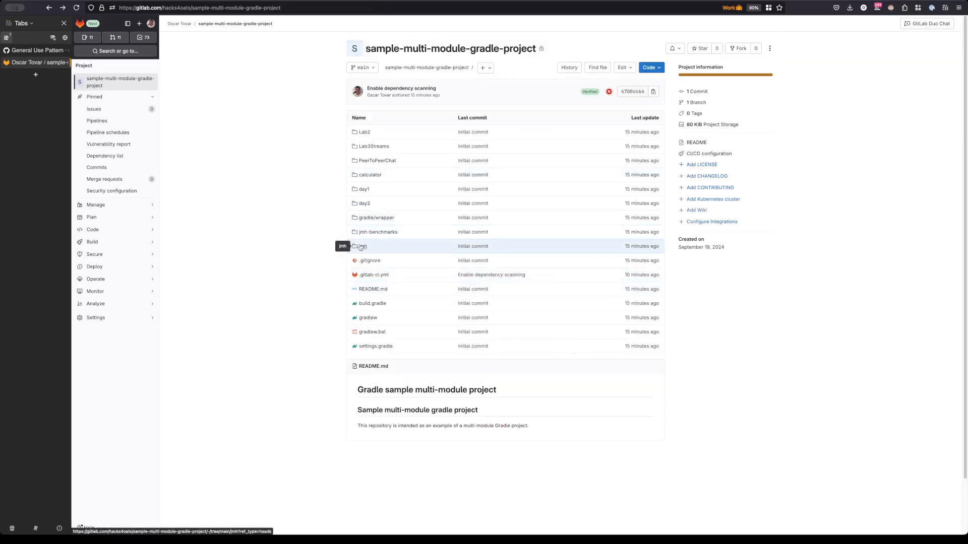
mouse_move(193, 120)
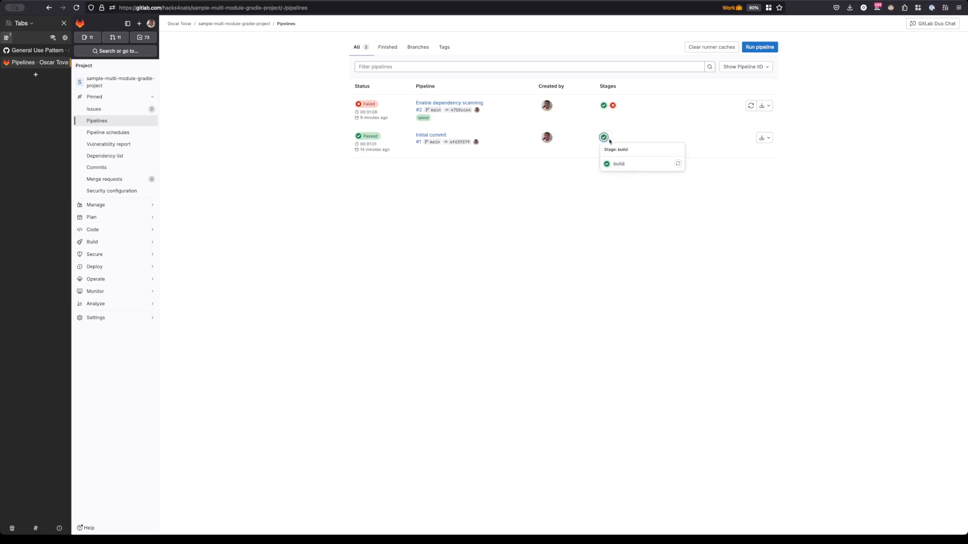
- Browse the build job's artifacts to day1/dependencies.lock, then return to the plugin wiki tab
click(618, 163)
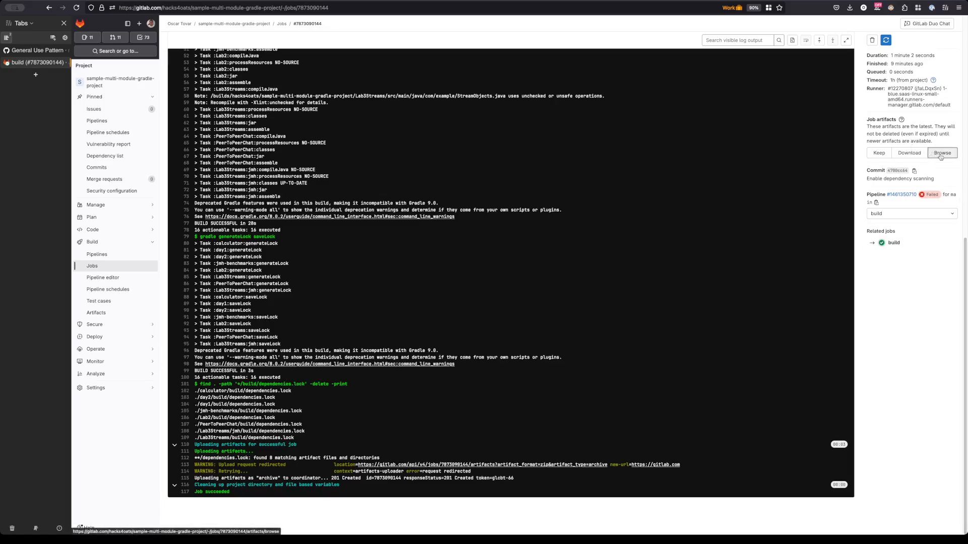
click(942, 153)
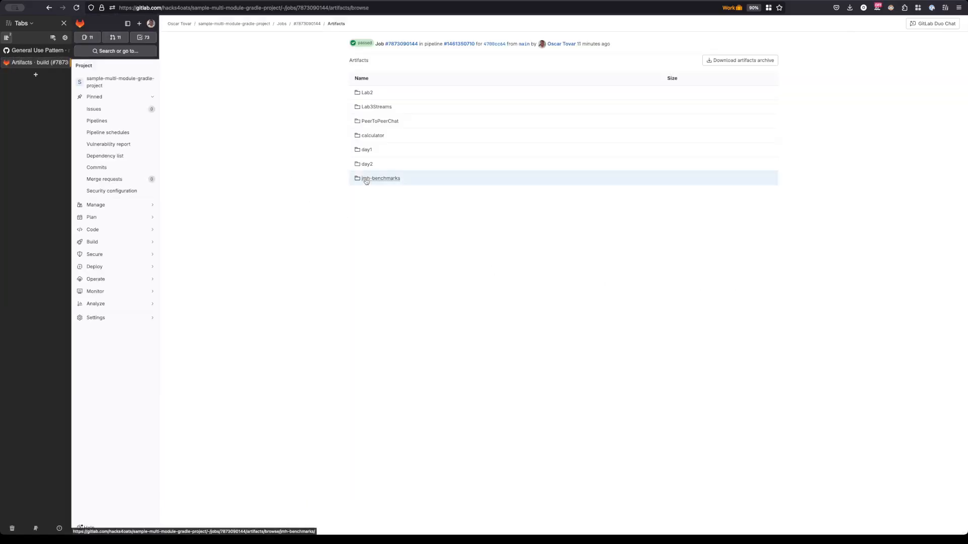
click(365, 150)
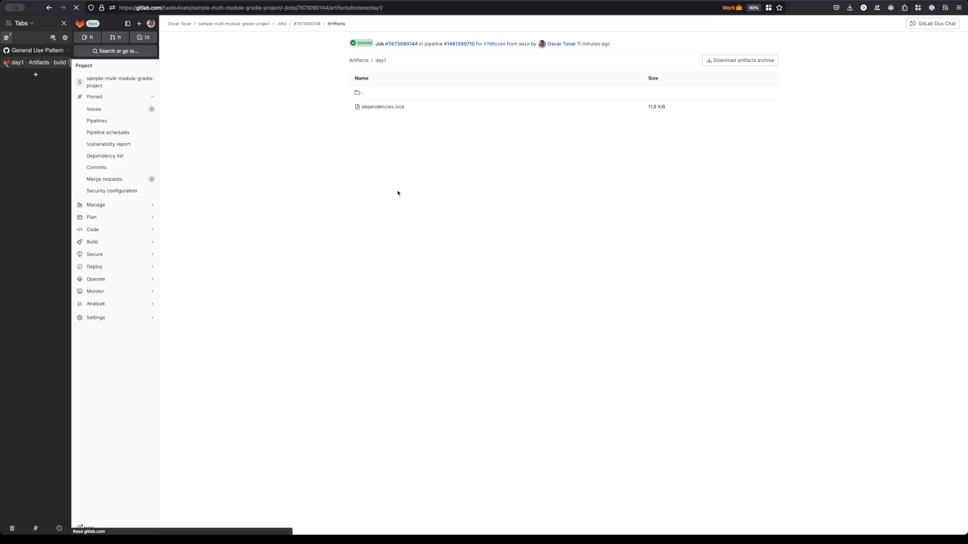
click(383, 106)
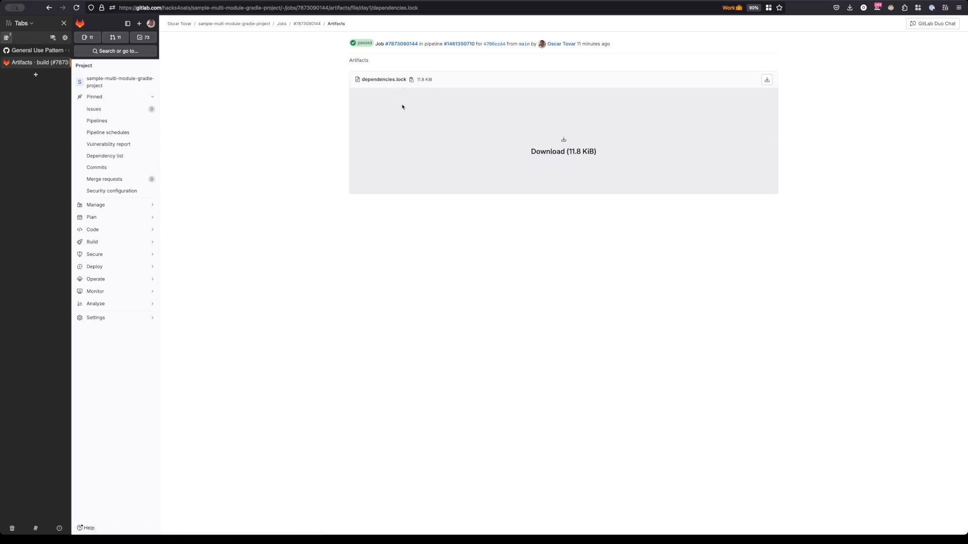
click(383, 79)
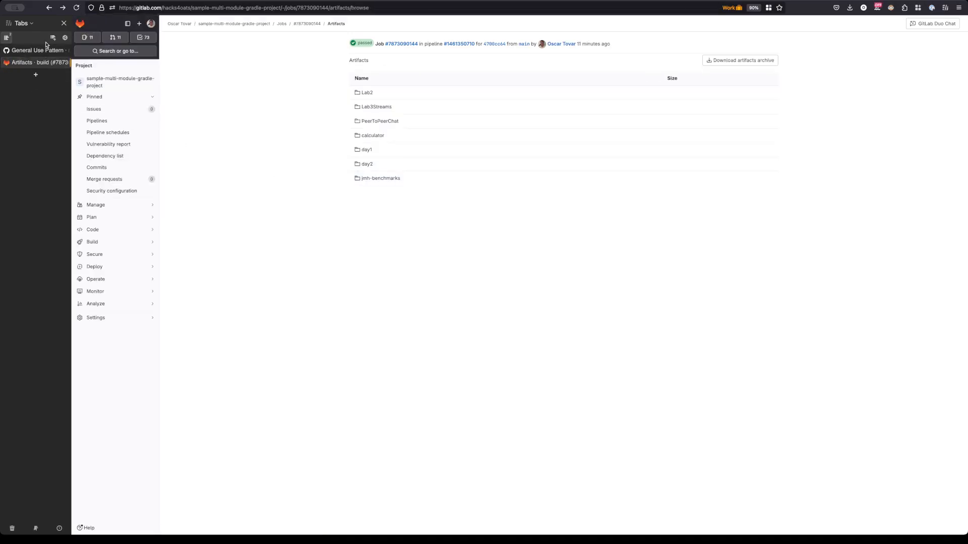
click(35, 50)
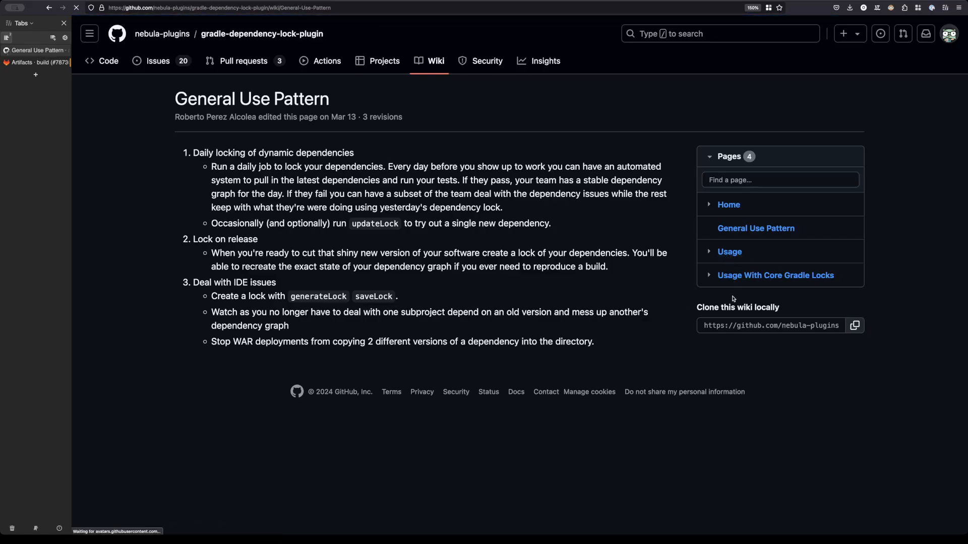
- Read the Lock File Format section of the wiki's Usage page on JSON lock structure
click(729, 251)
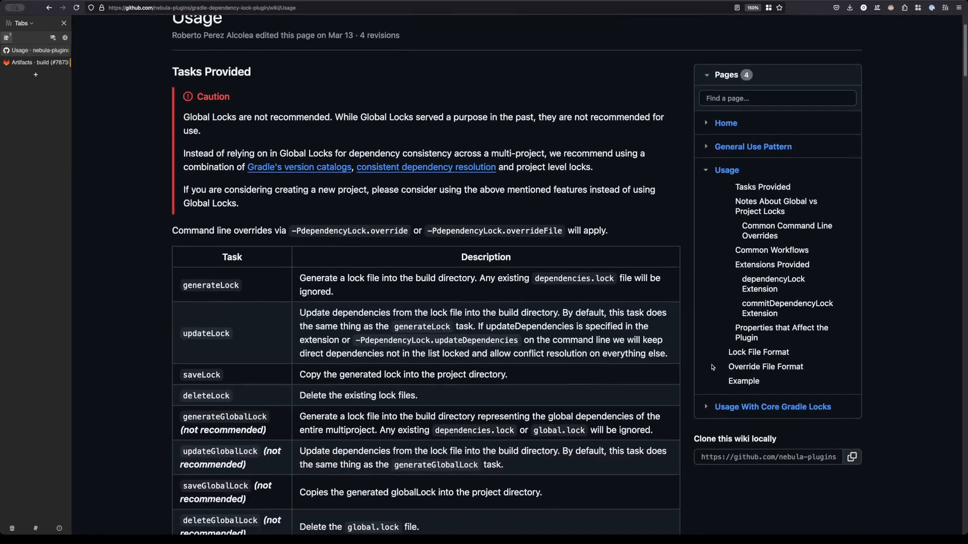
click(758, 351)
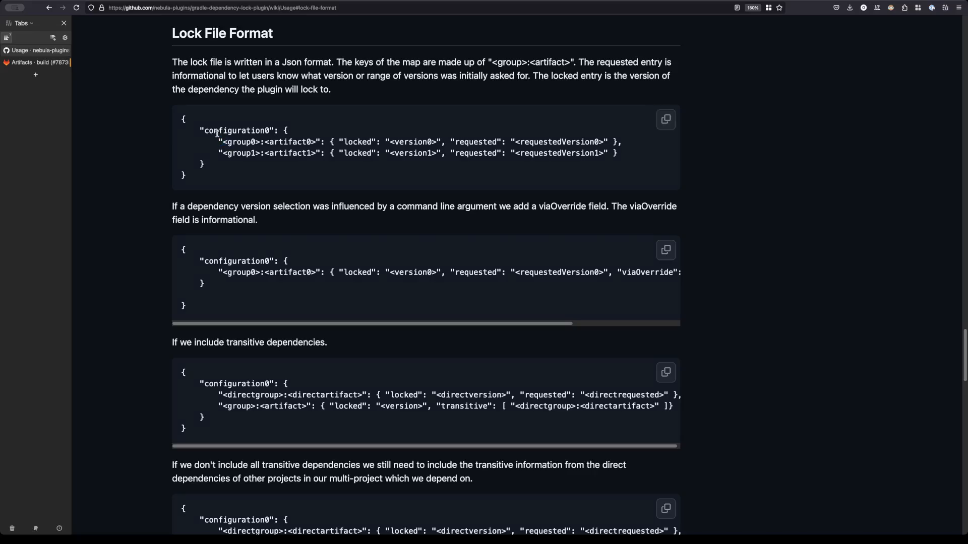
double_click(237, 130)
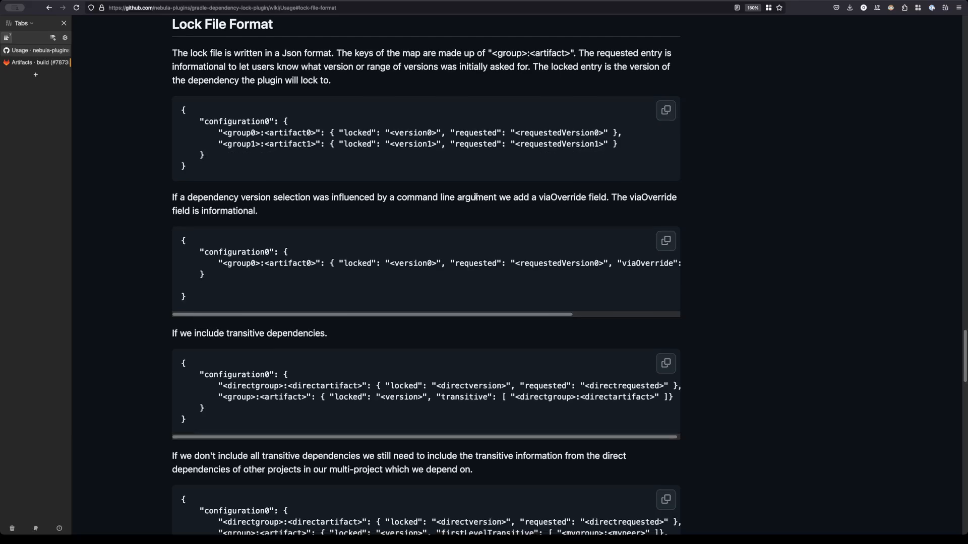
scroll(down, 3)
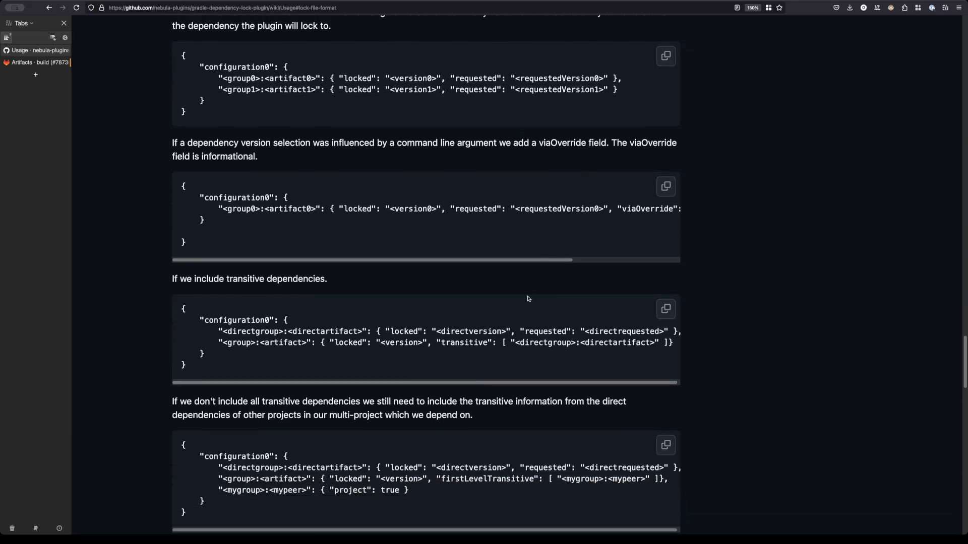
mouse_move(350, 525)
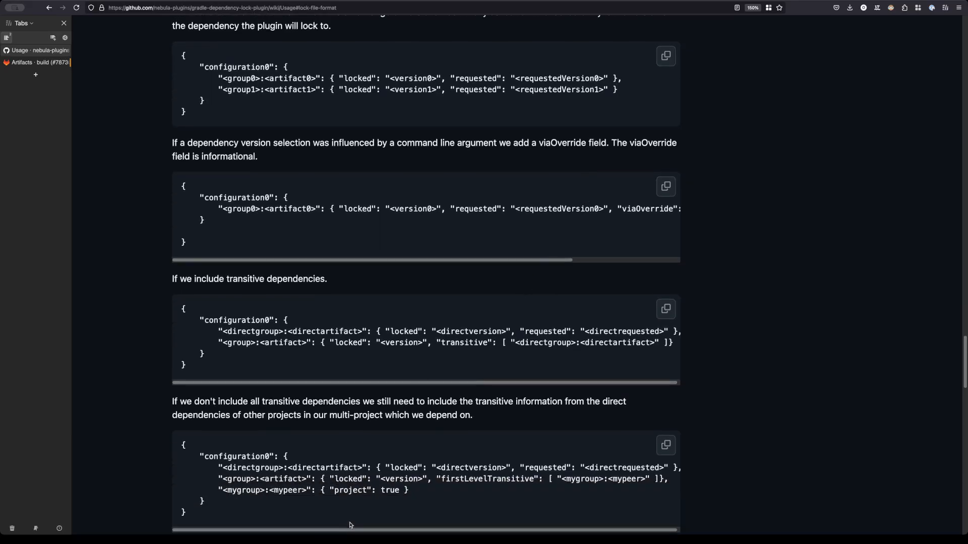
scroll(down, 3)
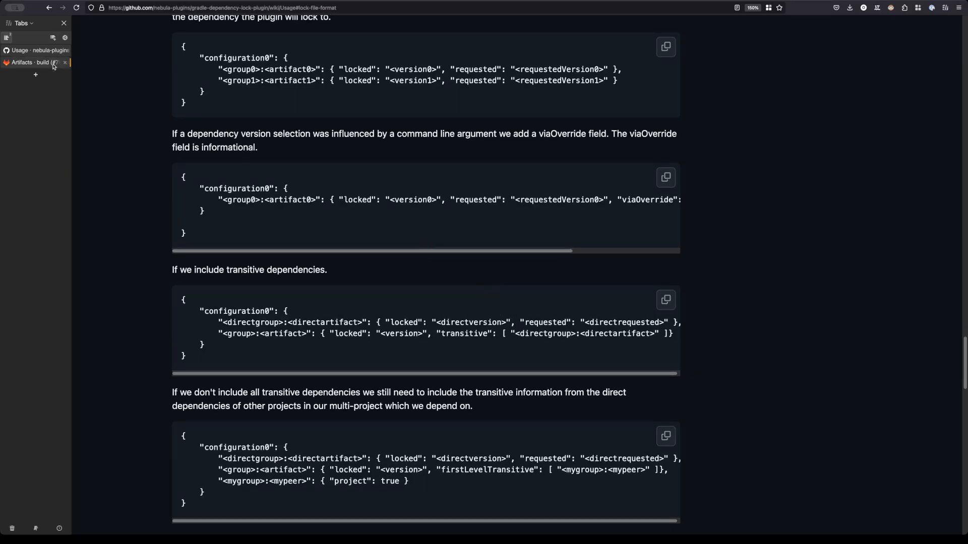
- Return to GitLab and commit the 'Fix ds image reference' change to .gitlab-ci.yml
click(34, 62)
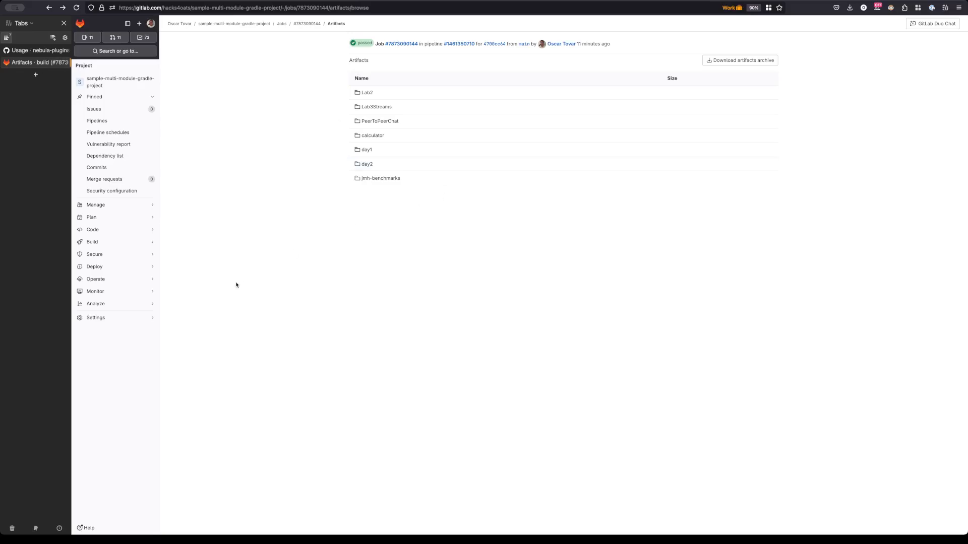
click(97, 120)
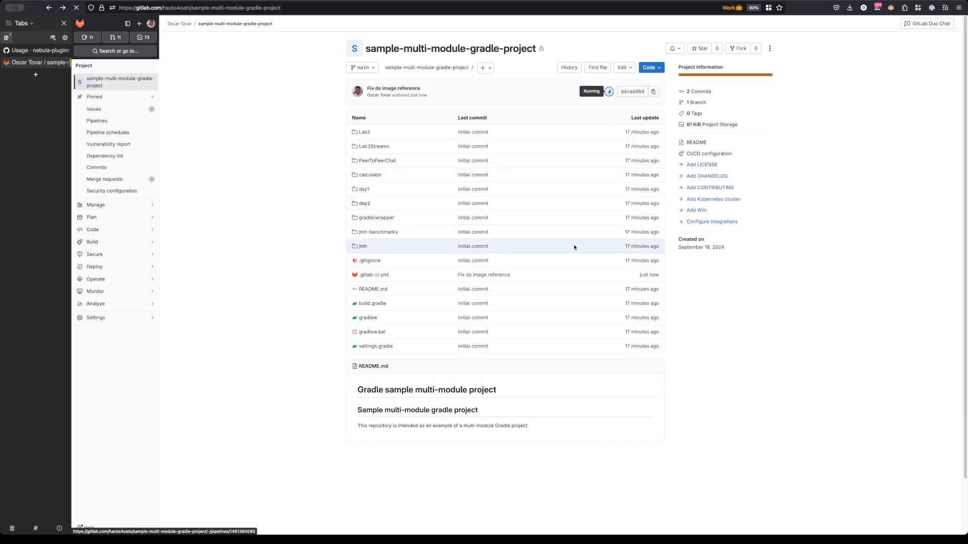
- Follow the new pipeline's running build job via its complete raw log
click(590, 92)
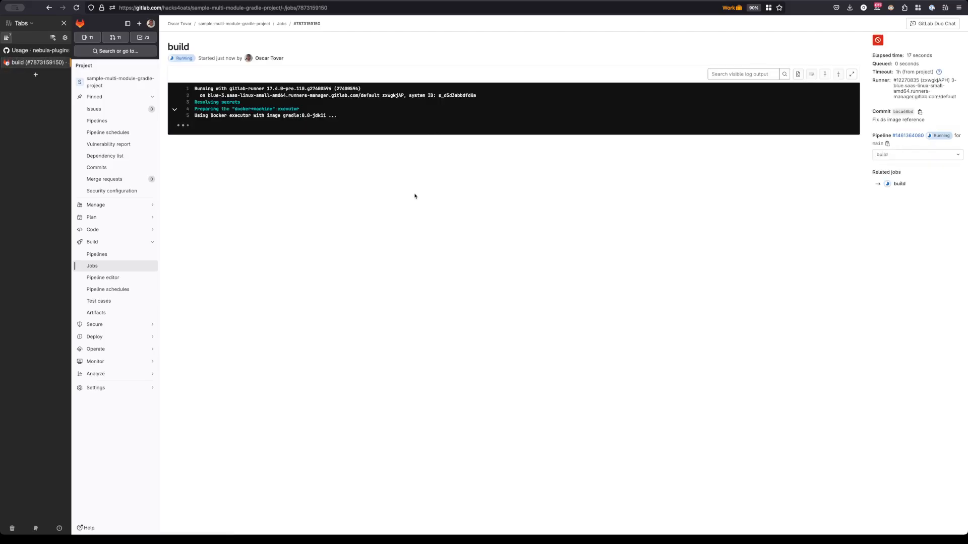
mouse_move(389, 202)
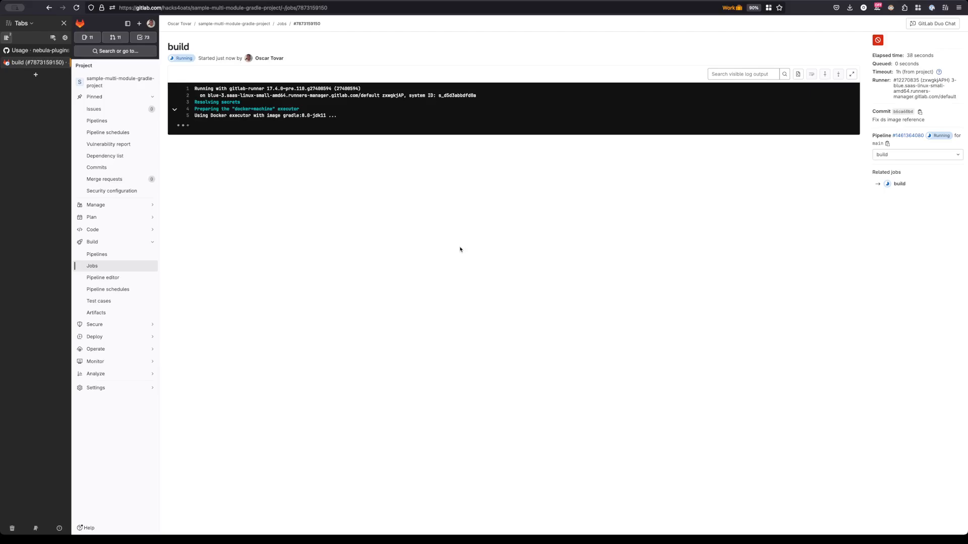
mouse_move(453, 251)
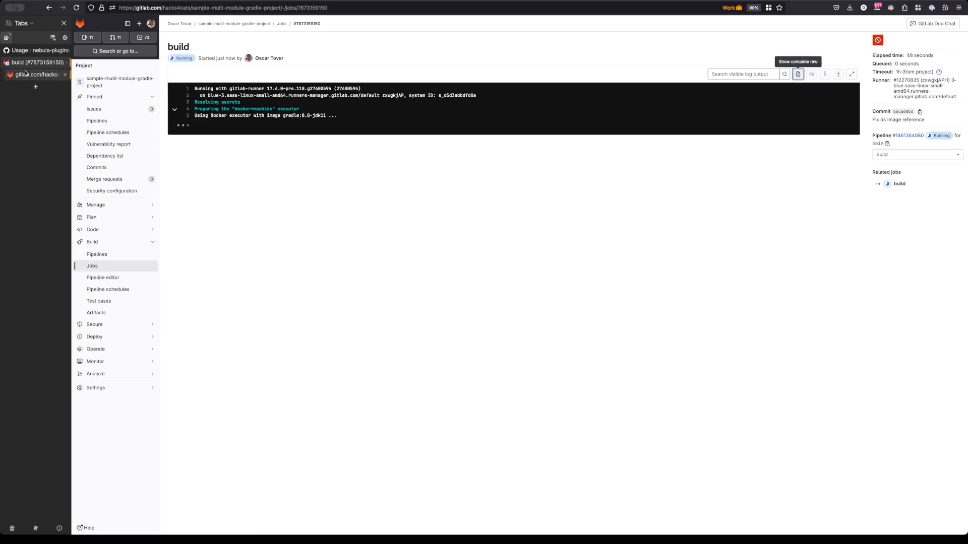
click(796, 74)
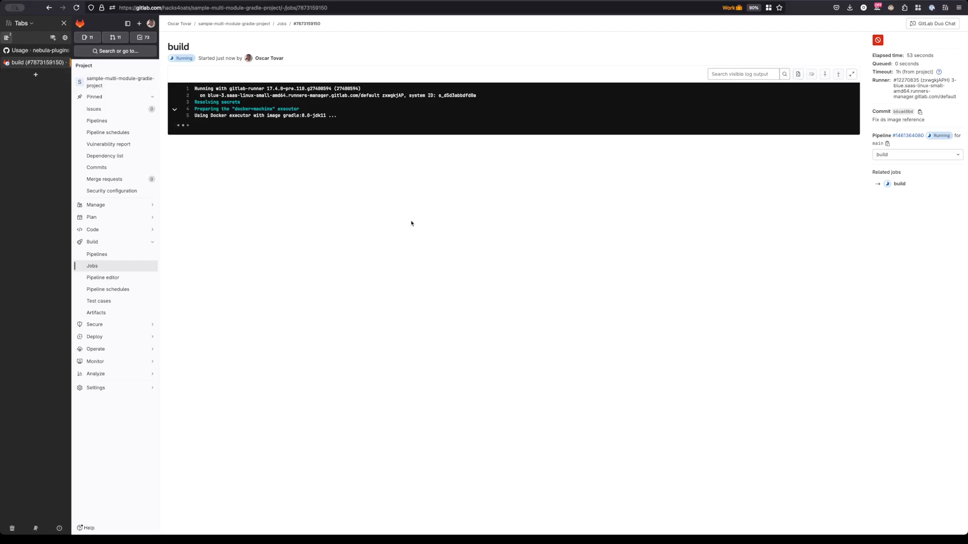
mouse_move(381, 221)
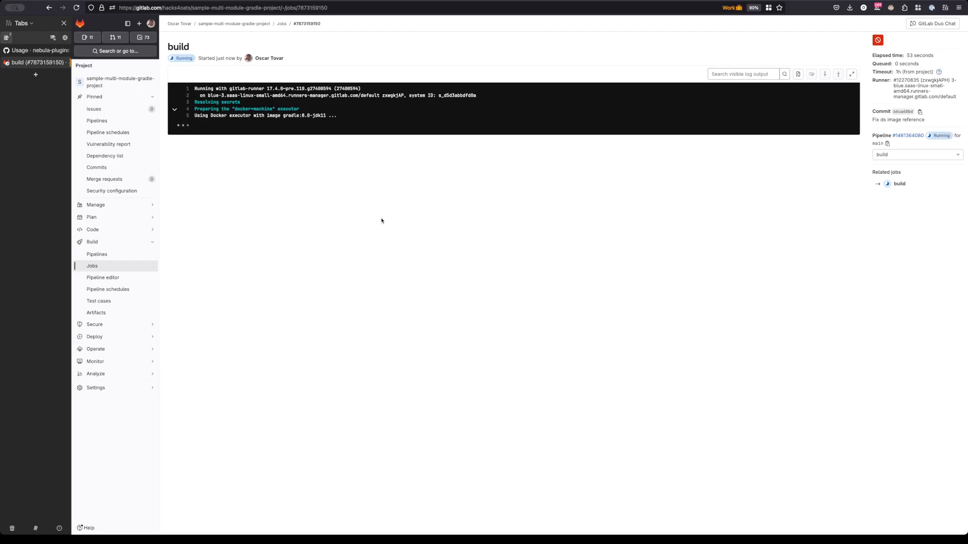
mouse_move(380, 218)
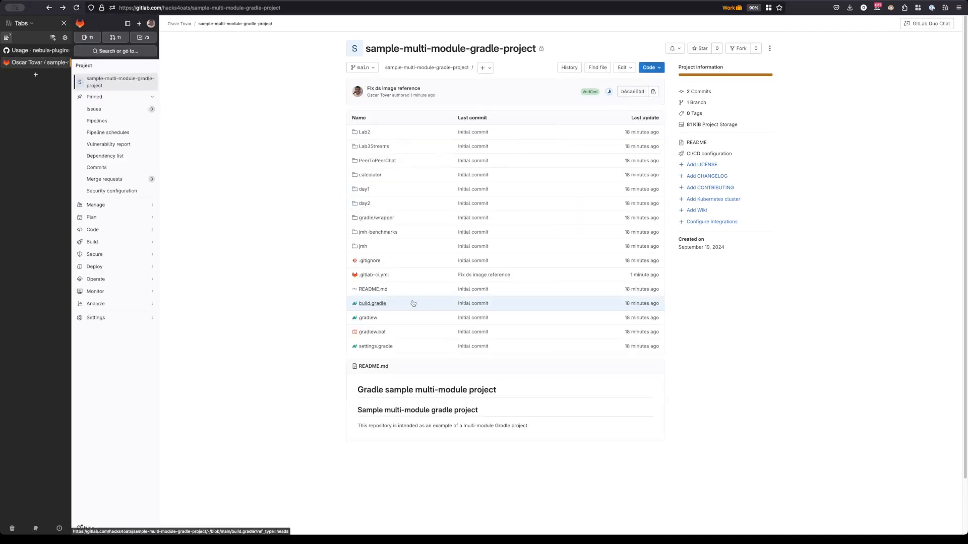
- View the updated .gitlab-ci.yml showing the build and dependency_scanning job definitions
click(373, 274)
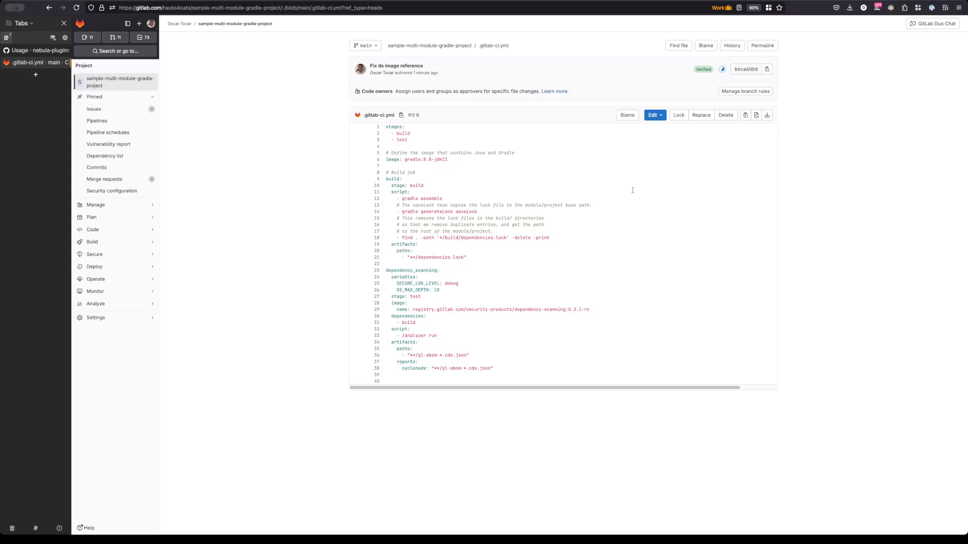
mouse_move(406, 243)
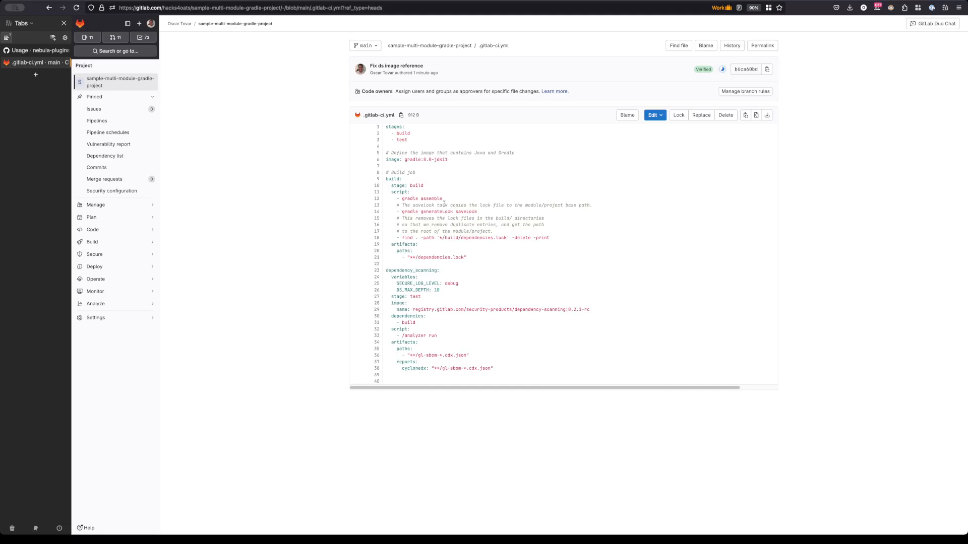
mouse_move(488, 218)
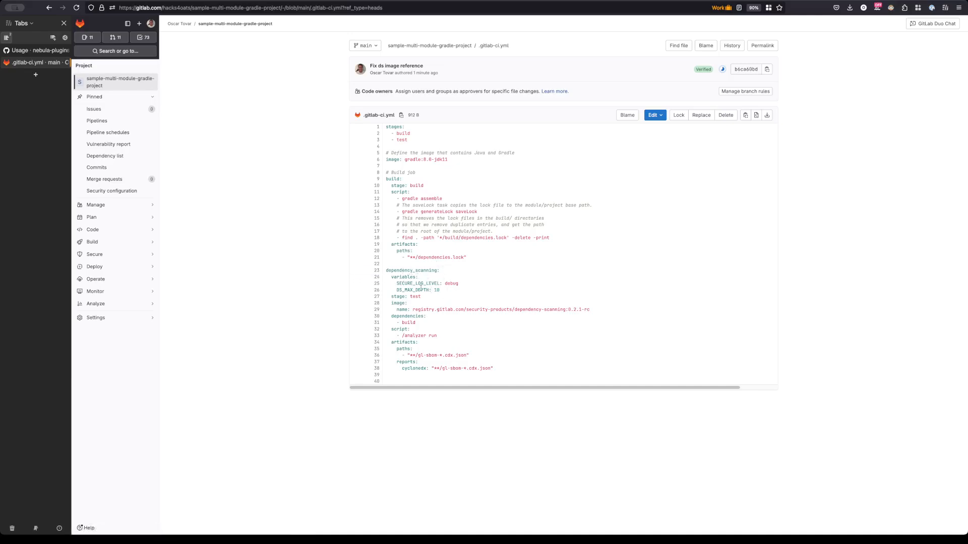
mouse_move(408, 142)
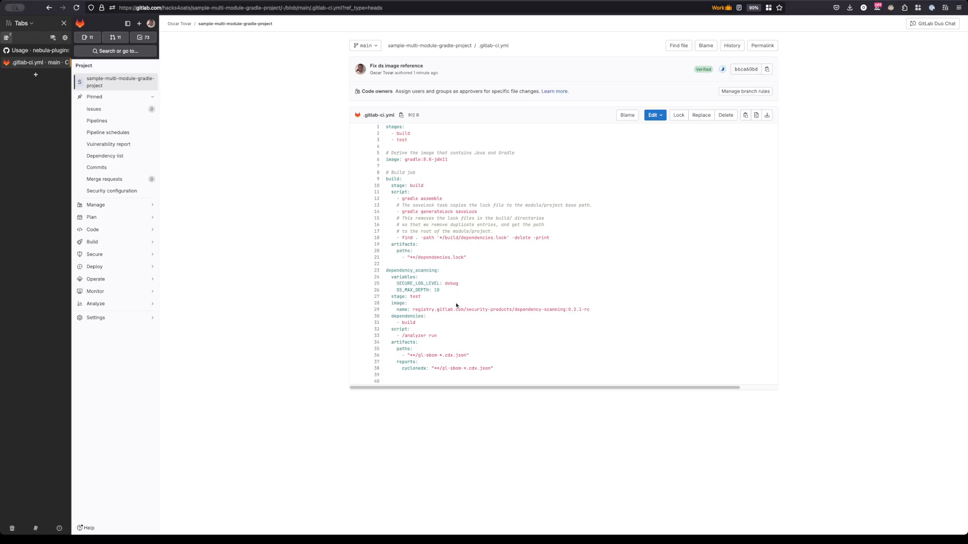
mouse_move(437, 344)
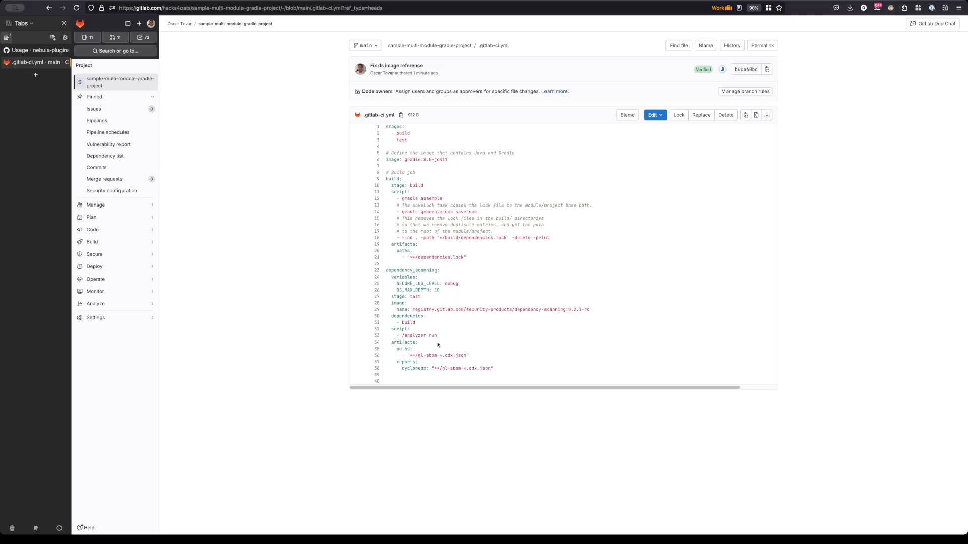
mouse_move(428, 284)
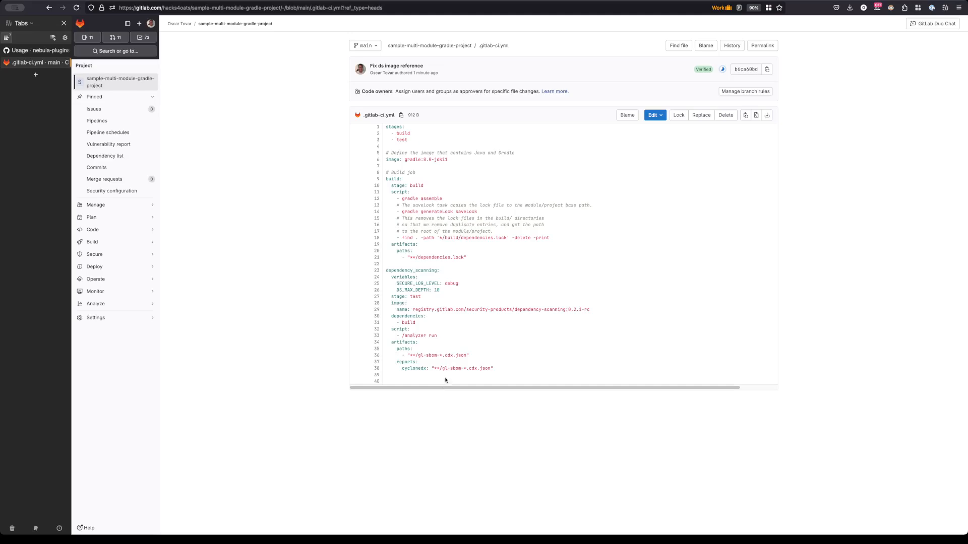
mouse_move(455, 364)
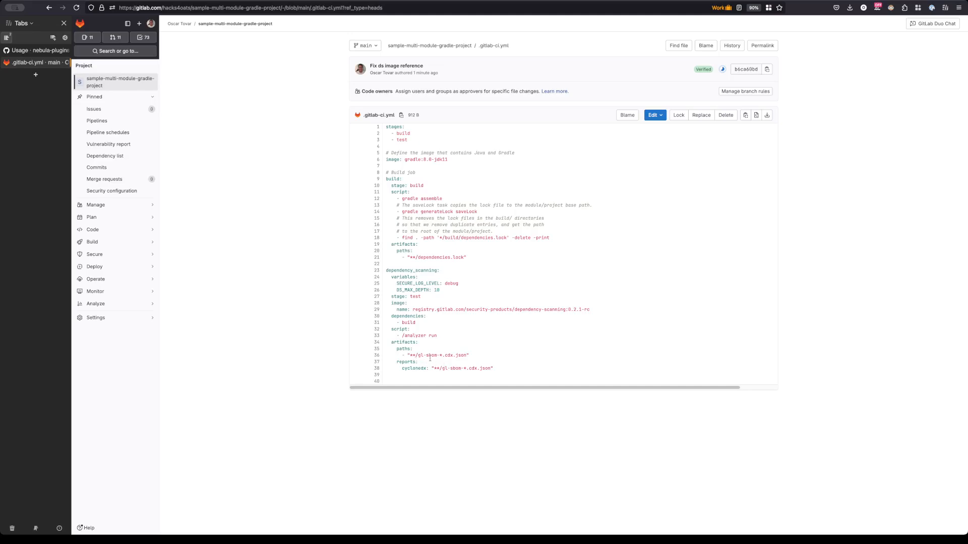
- Reach the passed dependency_scanning job's artifacts listing module folders Lab2, calculator, day1, day2
click(430, 45)
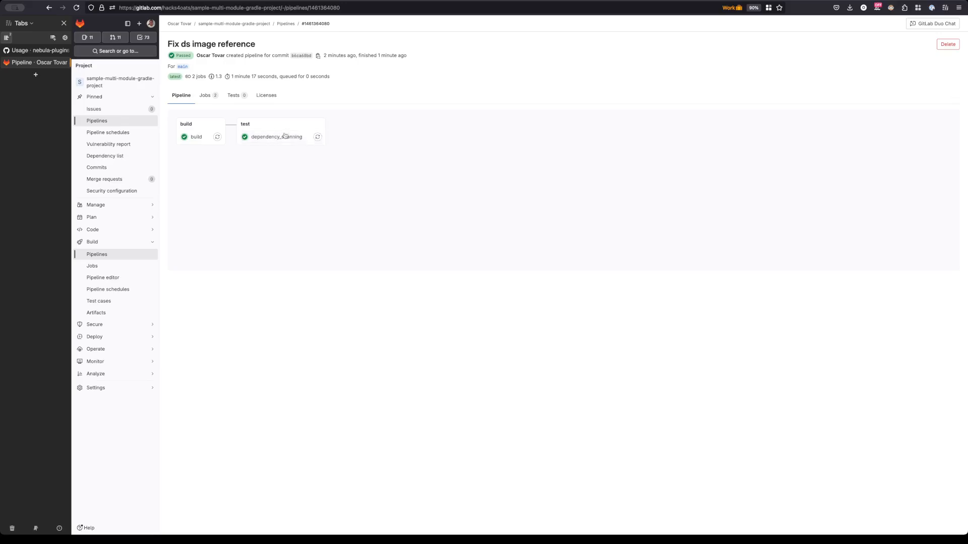
click(276, 136)
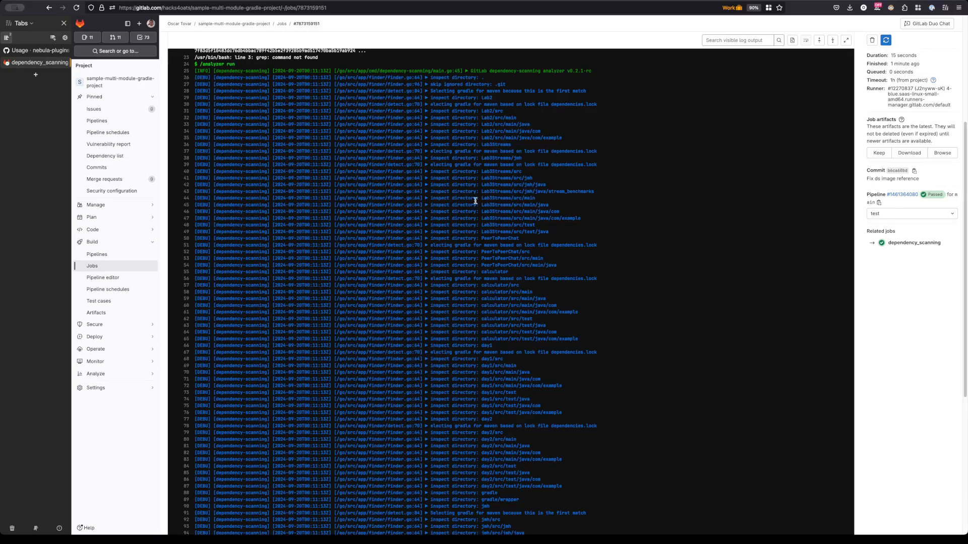
scroll(down, 3)
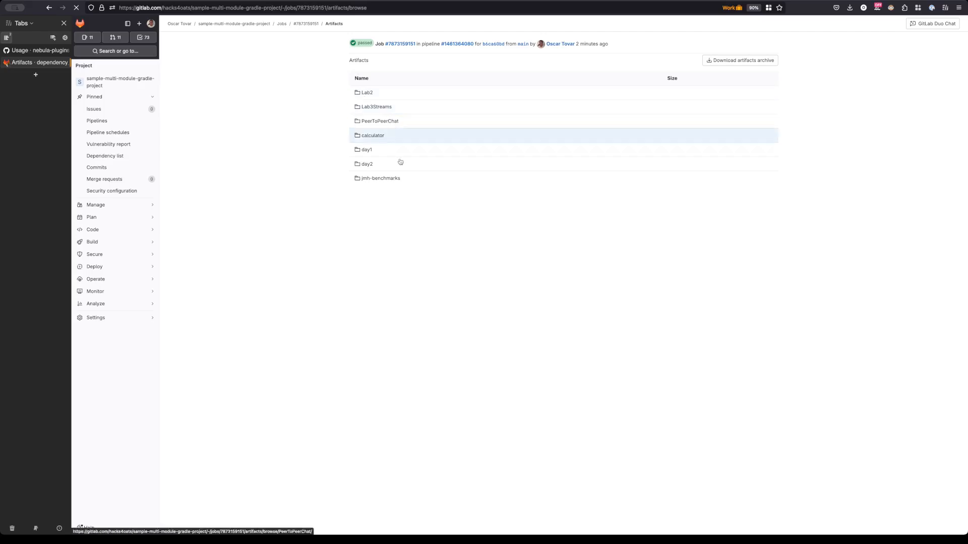
- View Lab2's gl-sbom-maven-gradle.cdx.json from the job artifacts
click(366, 91)
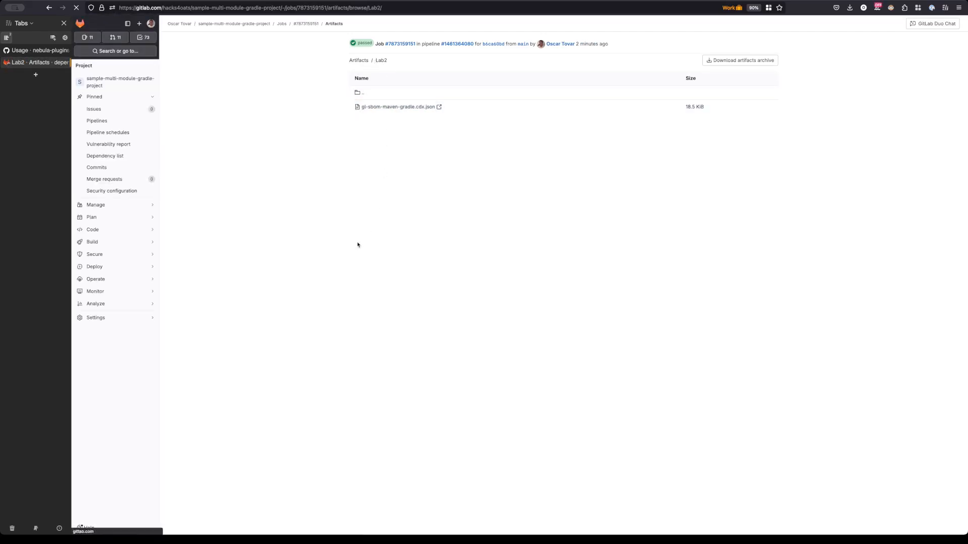
click(399, 106)
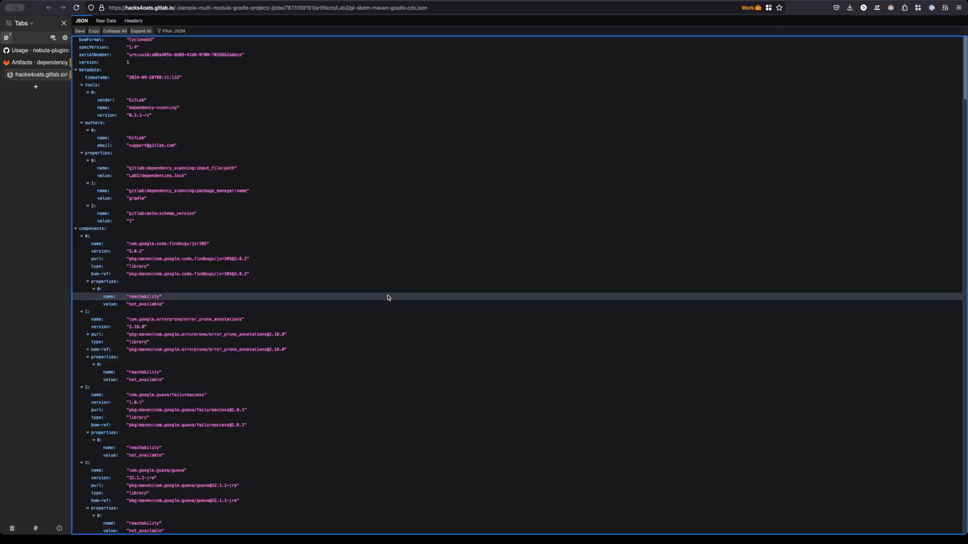
- Enlarge the SBOM and highlight its Lab2/dependencies.lock input path and gradle package manager metadata
key(ctrl+plus)
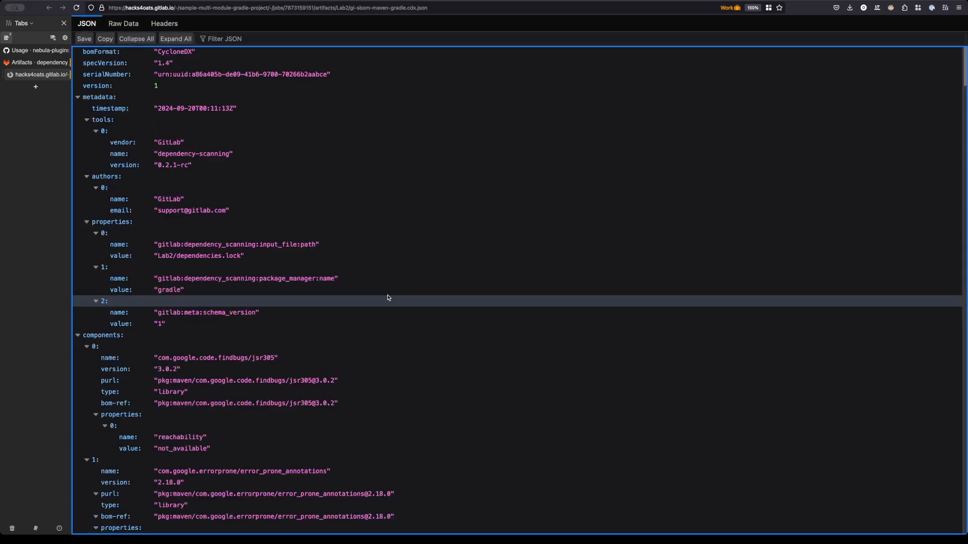
scroll(down, 3)
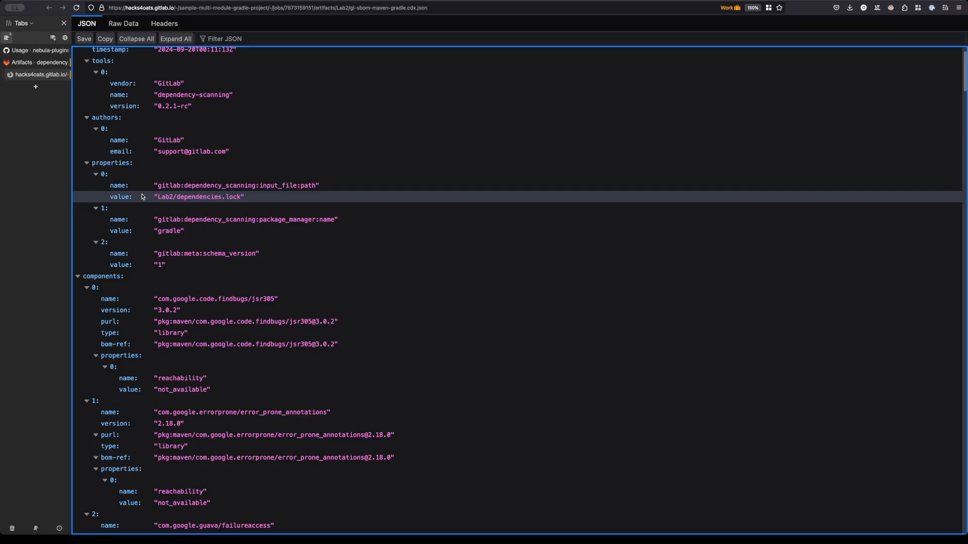
double_click(162, 196)
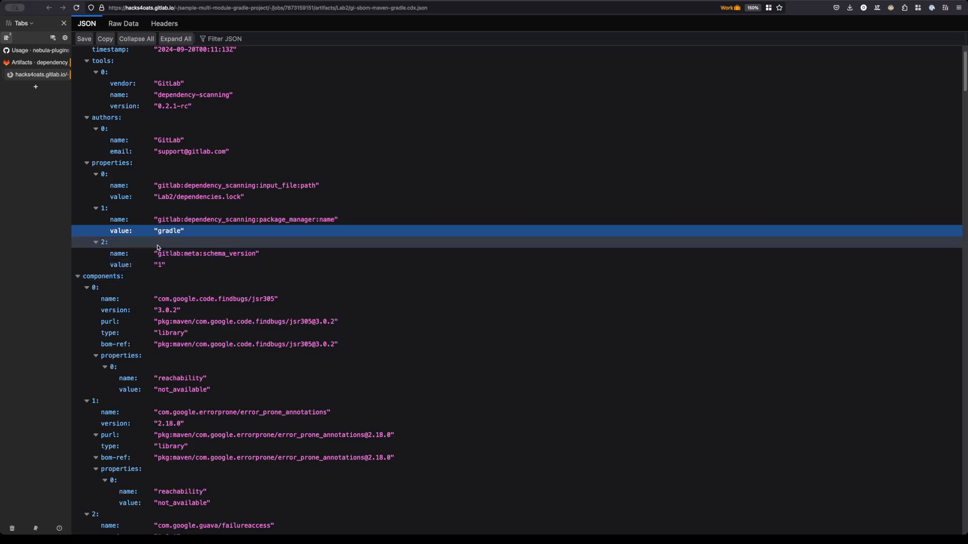
scroll(down, 3)
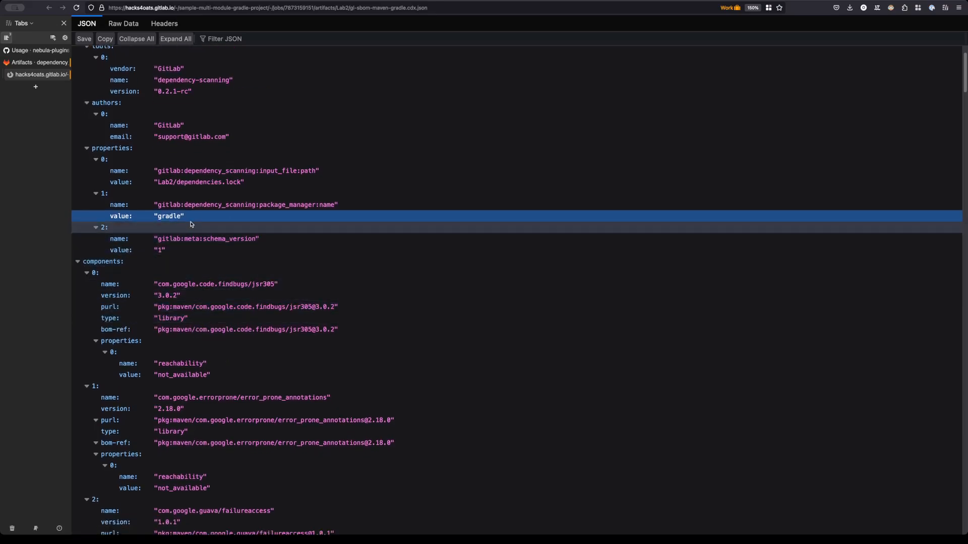
double_click(168, 216)
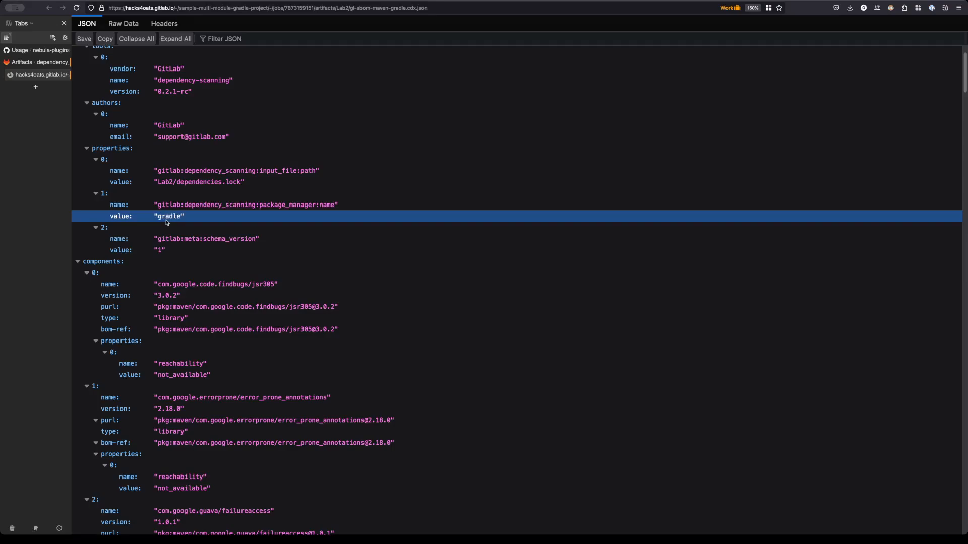
- Scroll through the SBOM's components and dependencies section with its dependsOn links
scroll(down, 3)
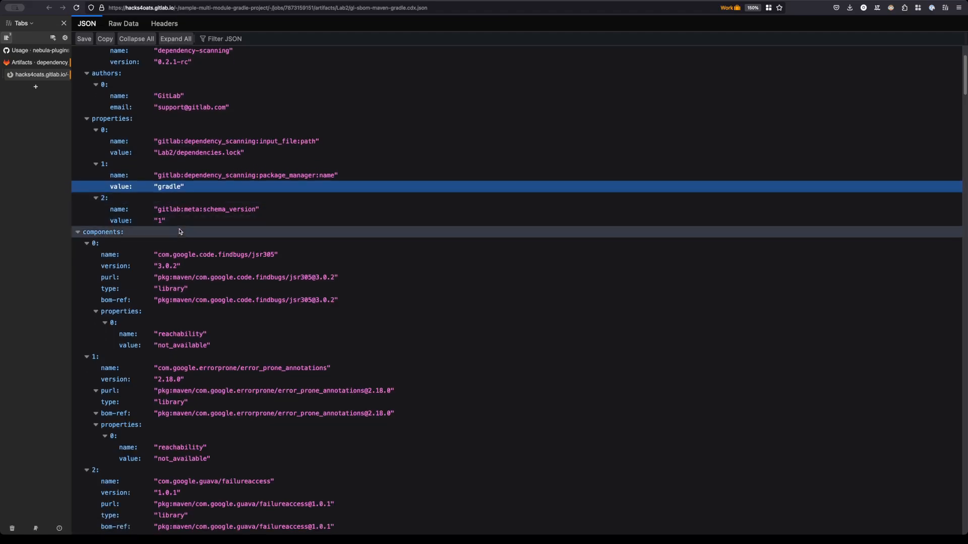
scroll(down, 3)
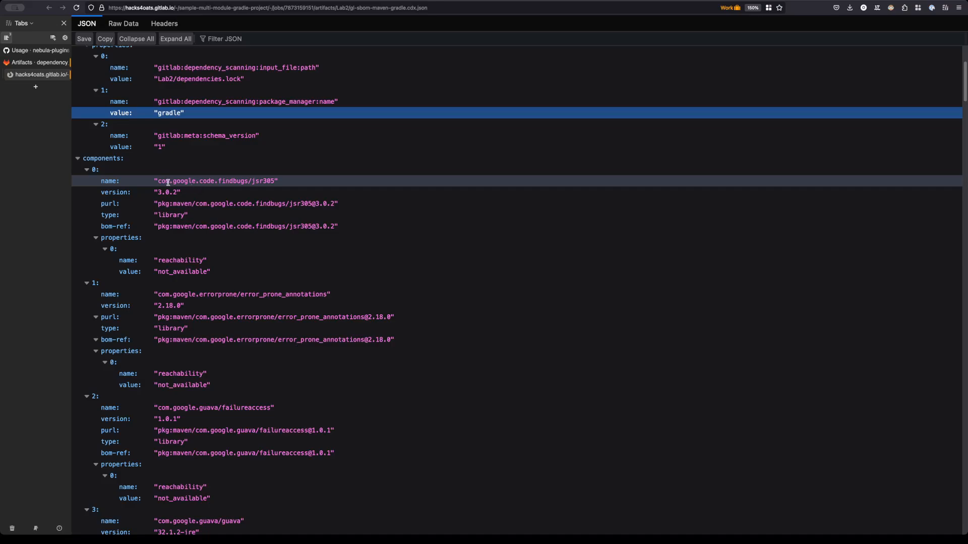
scroll(down, 3)
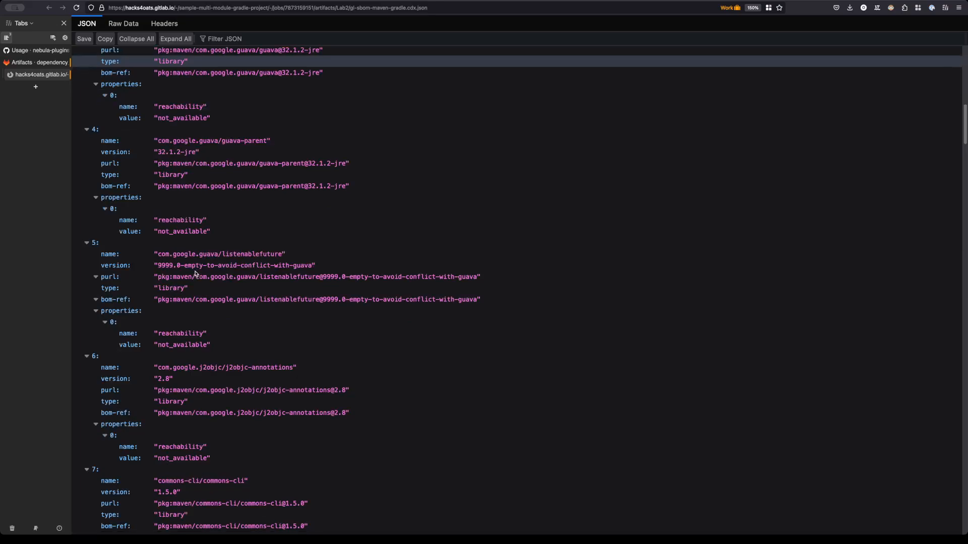
scroll(down, 3)
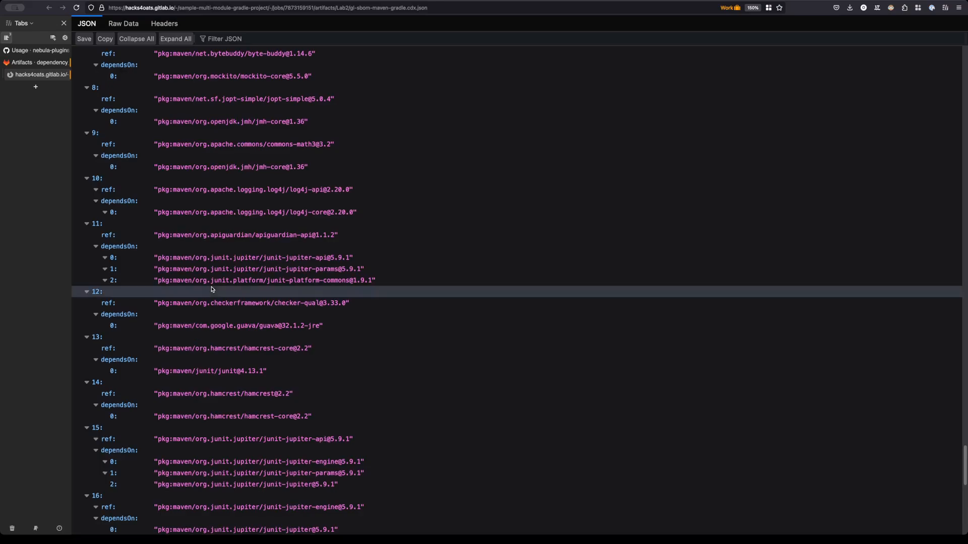
mouse_move(217, 246)
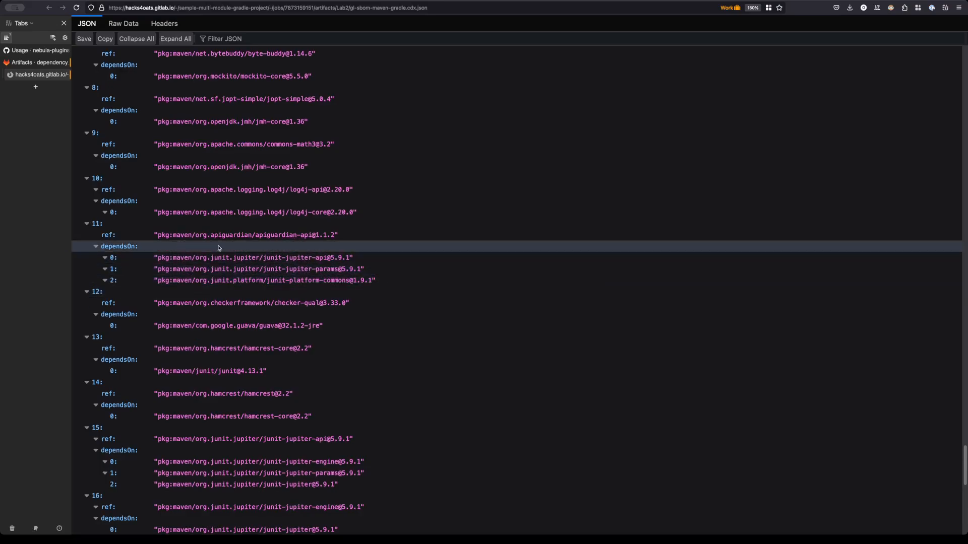
mouse_move(246, 243)
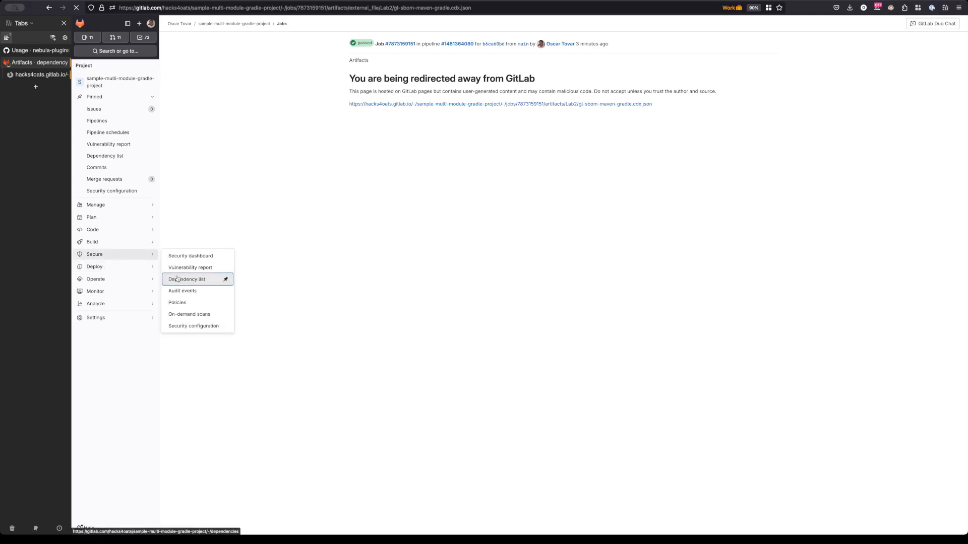
- Show the Dependency list of gradle components with dependencies.lock locations and licences
click(186, 279)
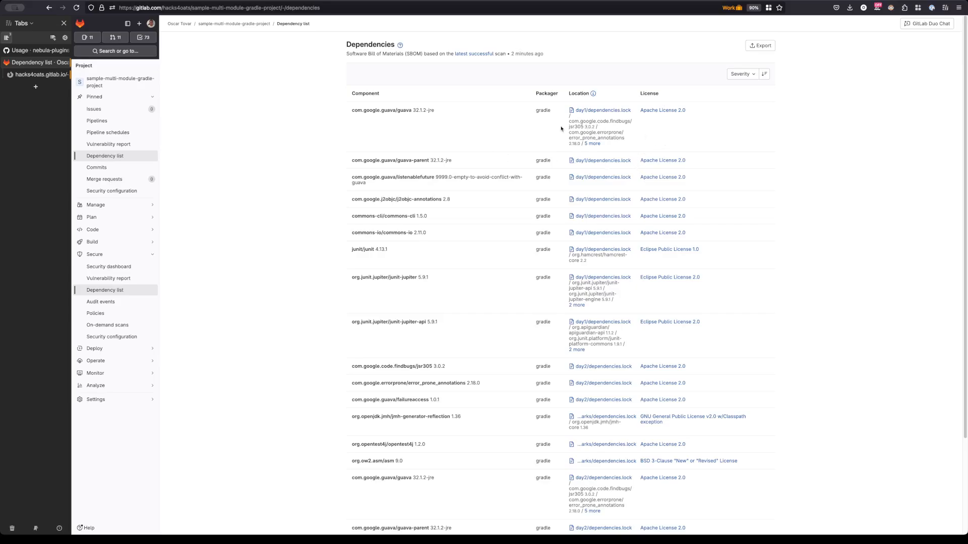
mouse_move(611, 116)
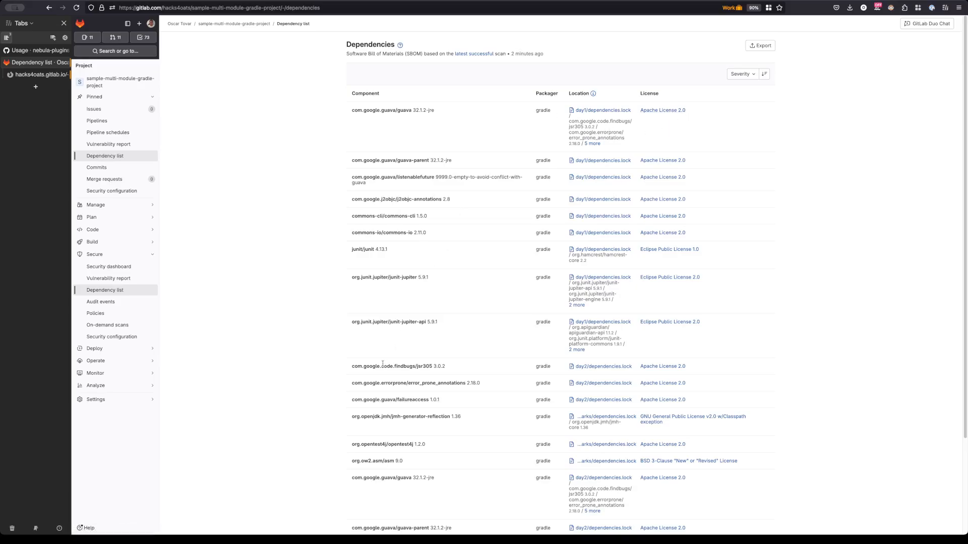
scroll(down, 3)
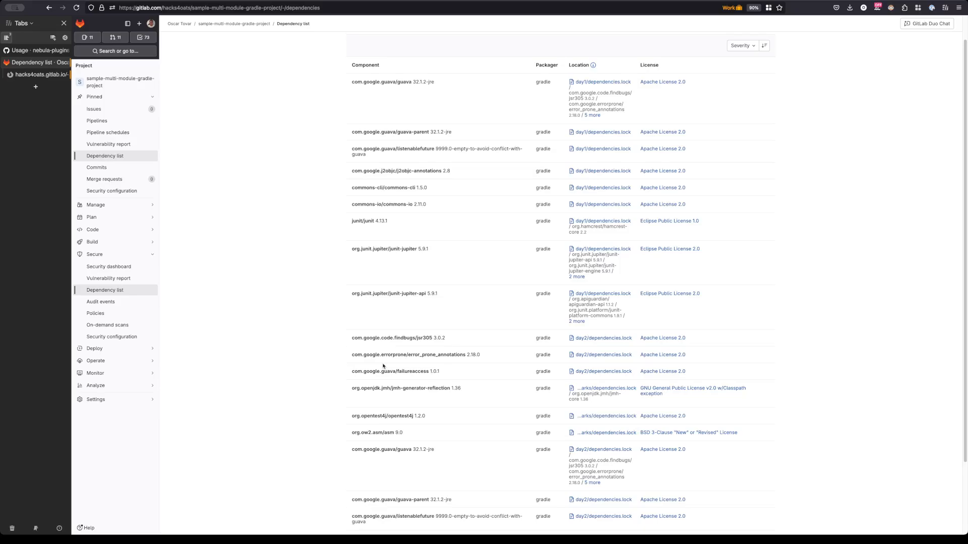
mouse_move(204, 172)
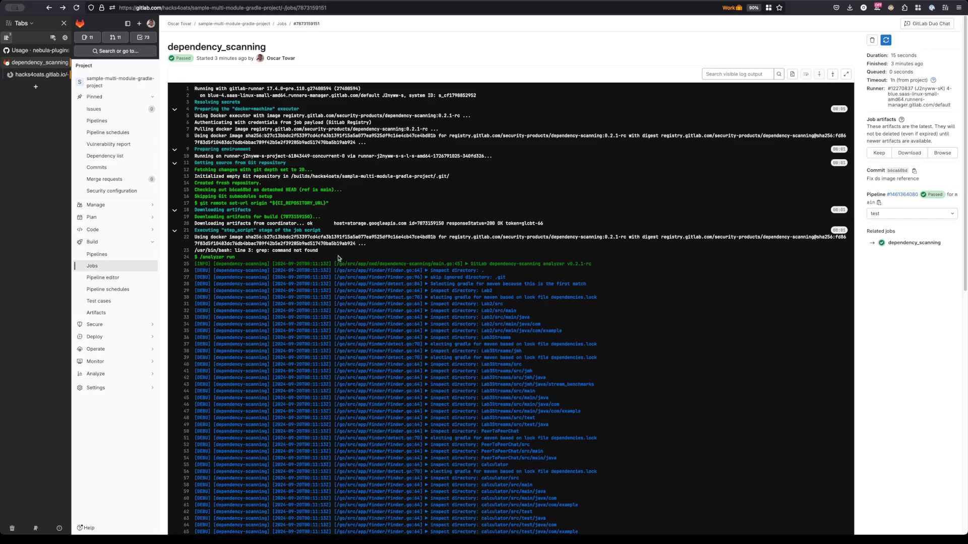
mouse_move(331, 259)
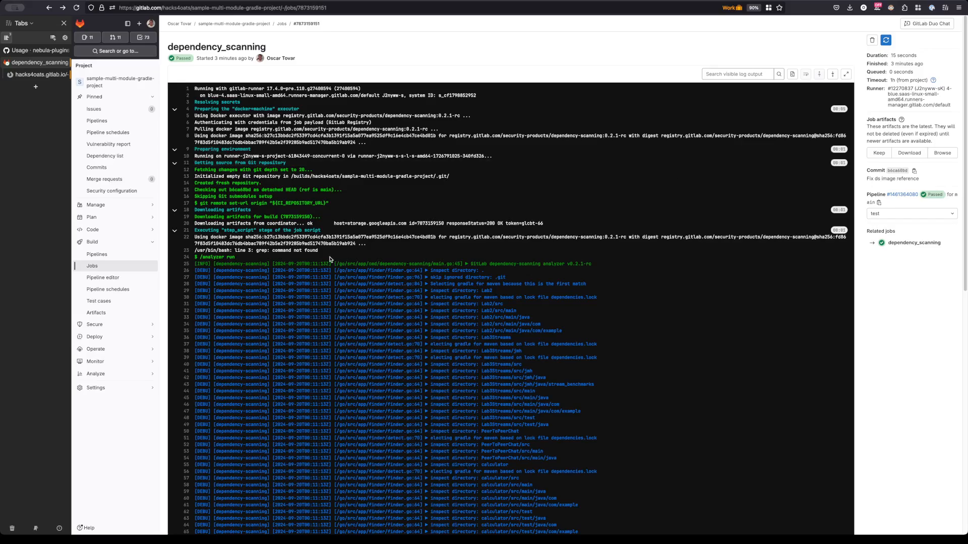
- Scroll the dependency_scanning job log to its end showing SBOM artifacts uploaded and Job succeeded
scroll(down, 3)
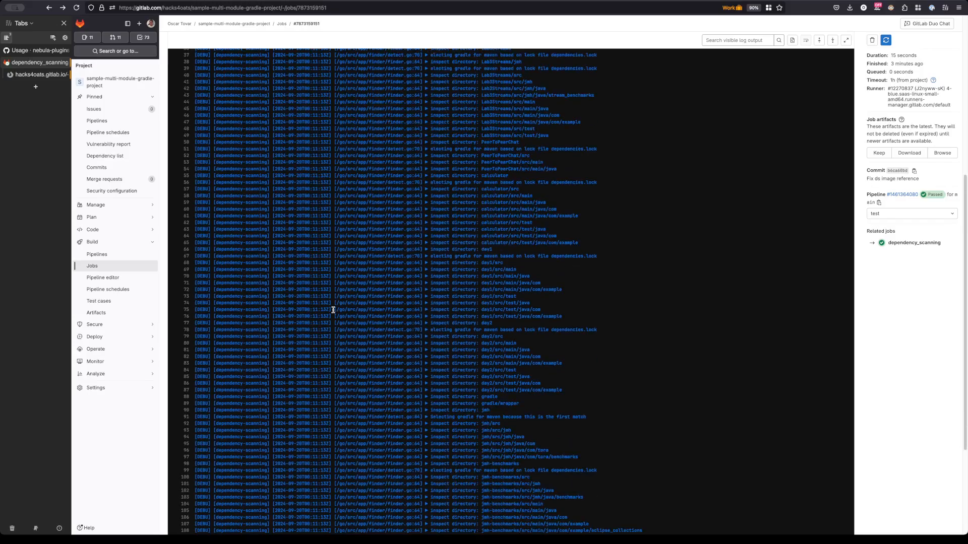
scroll(down, 3)
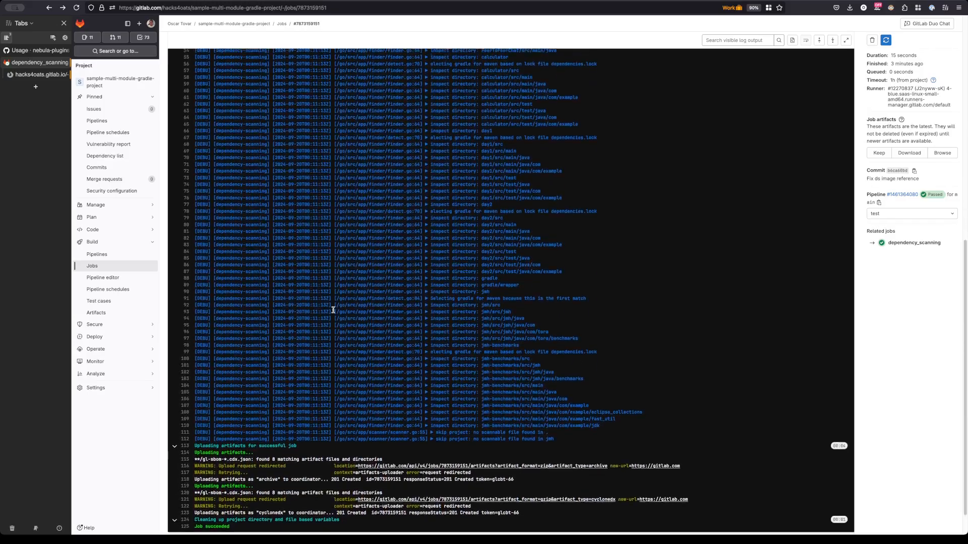